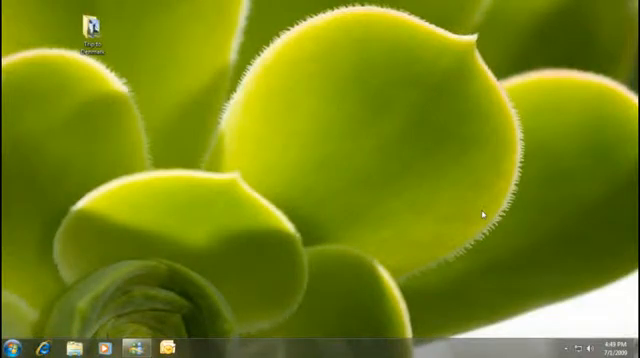
Search the Start menu for 'publ' to locate the Public Pictures folder
click(12, 347)
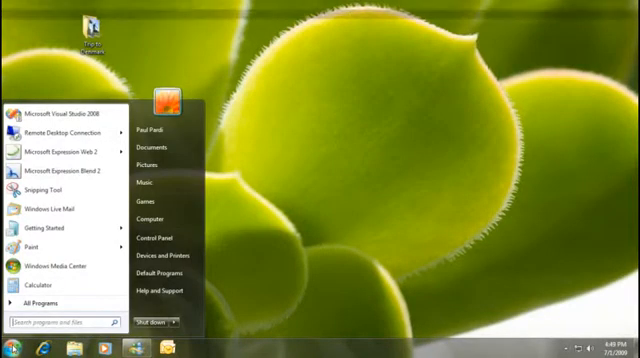
text(public pictures)
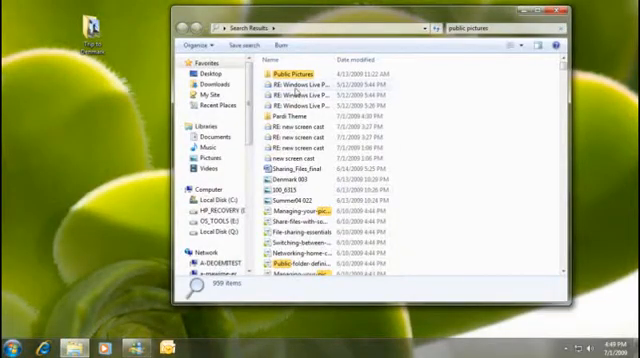
Open Public Pictures from the search results and drag an item into the Pictures library
double_click(286, 74)
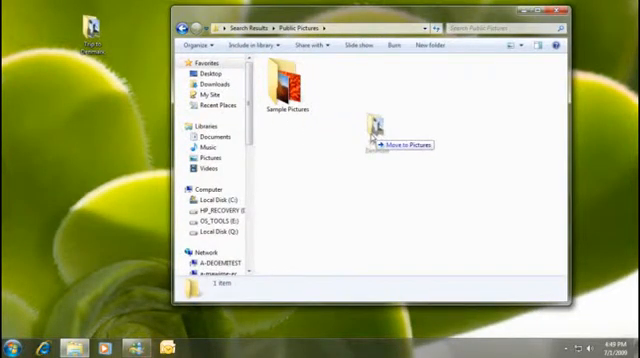
drag(380, 135, 348, 90)
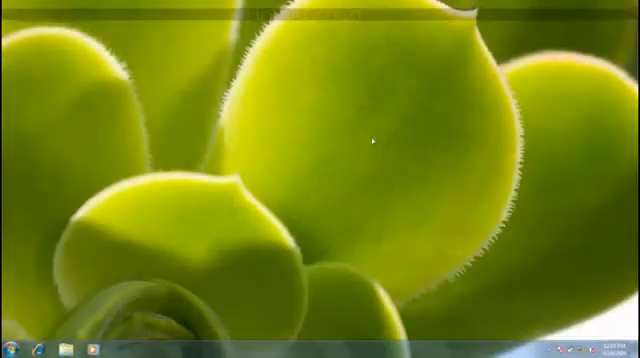
Search the Start menu for 'homegroup' to reach the HomeGroup settings
click(8, 346)
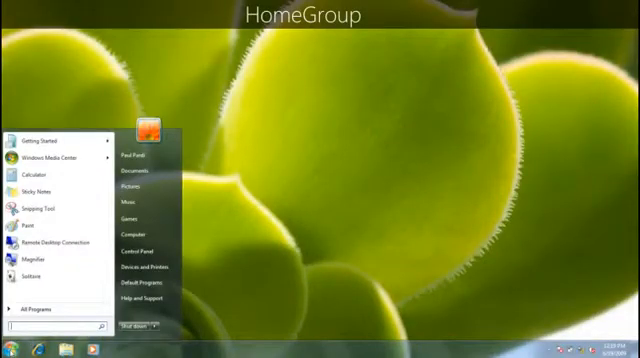
text(homegroup)
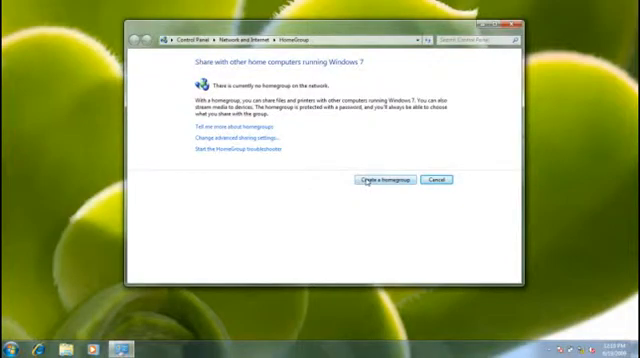
click(383, 179)
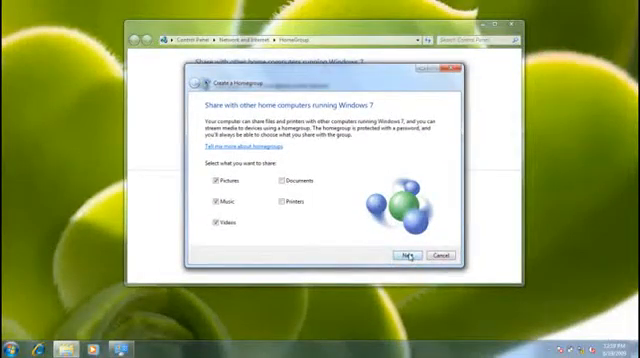
click(405, 255)
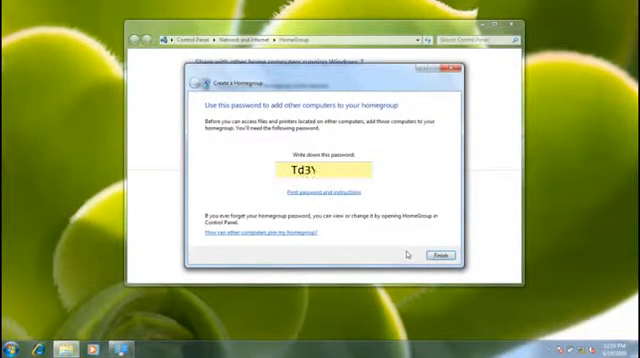
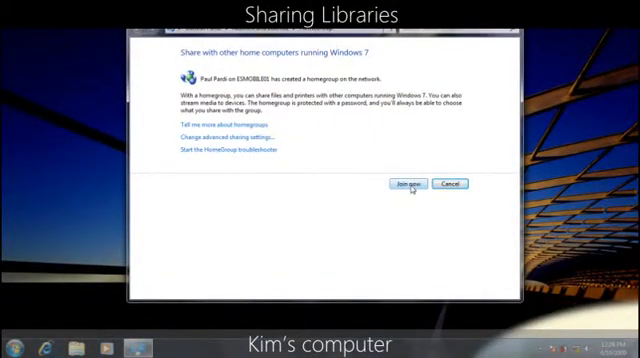
click(406, 184)
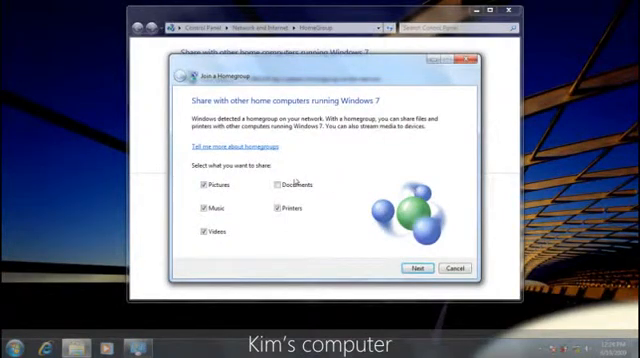
click(276, 184)
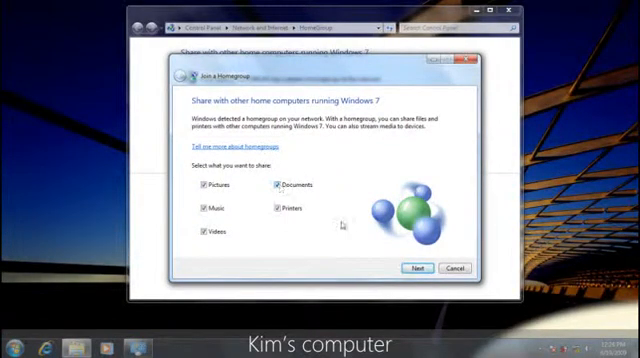
click(406, 266)
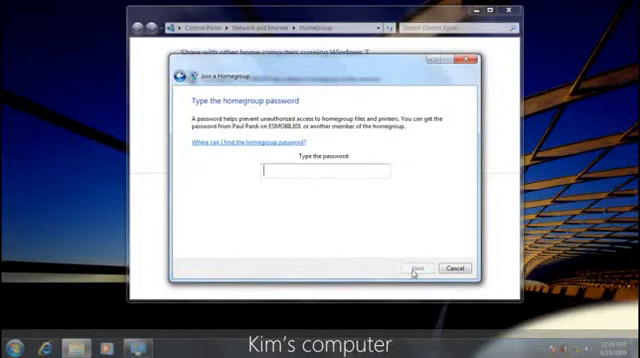
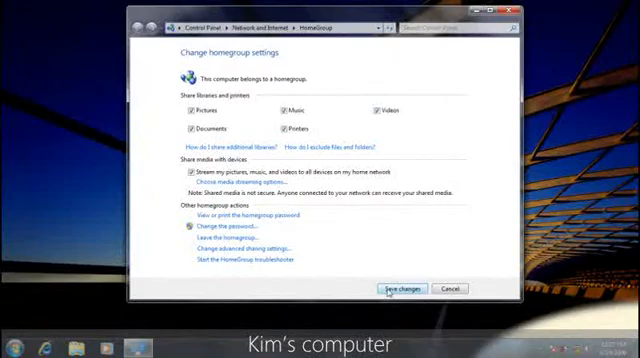
Save the homegroup sharing and streaming settings, then launch Windows Media Player
click(402, 289)
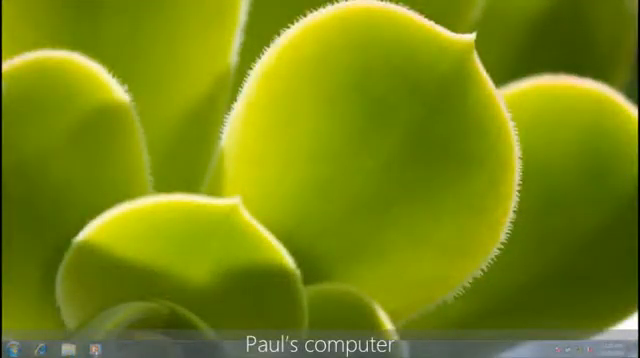
click(89, 345)
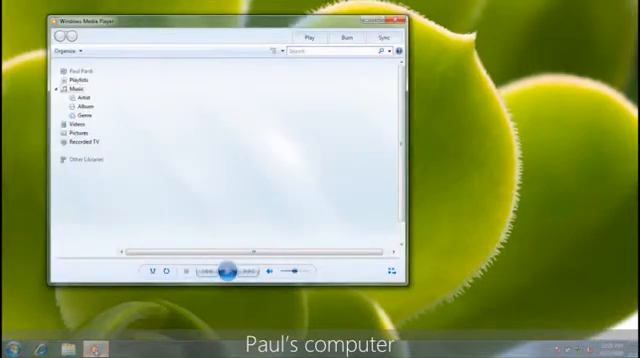